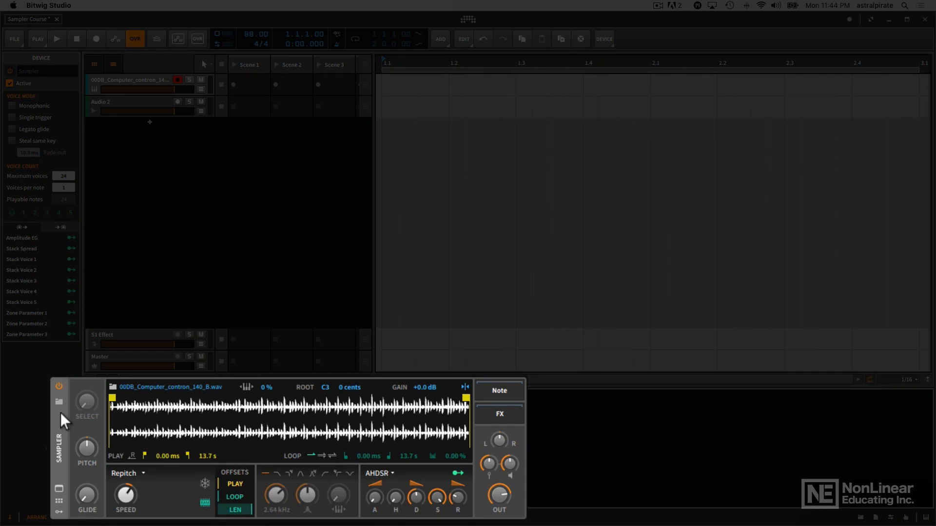
mouse_move(73, 427)
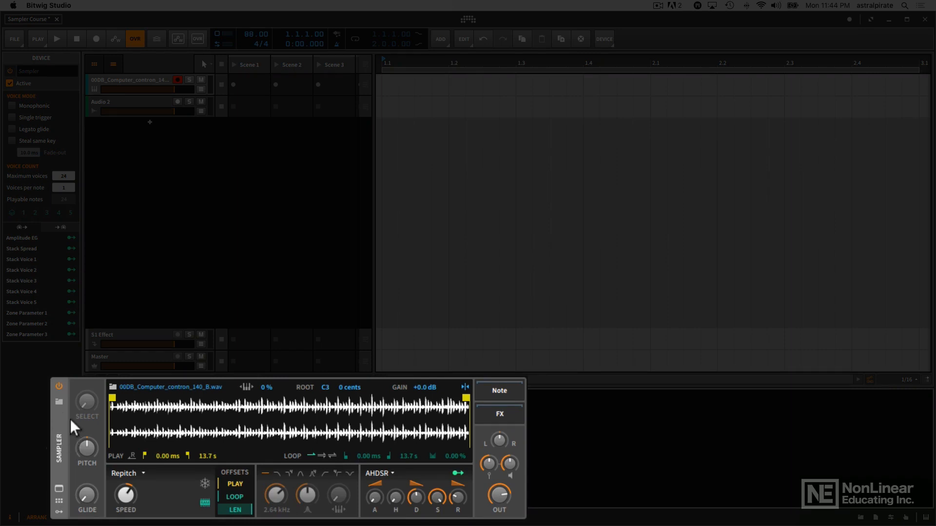
mouse_move(66, 433)
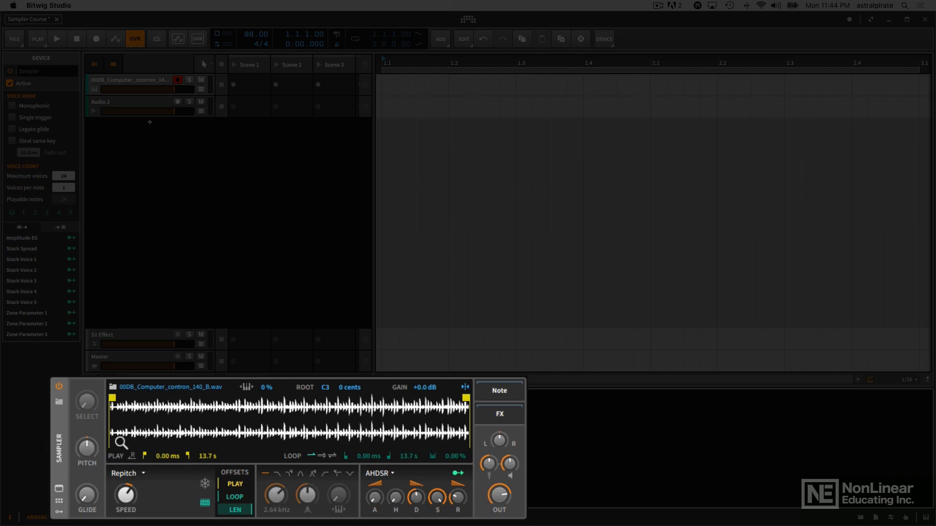
Keep Repitch as the playback mode, then reopen the mode list to read Cycles and Textures.
click(127, 473)
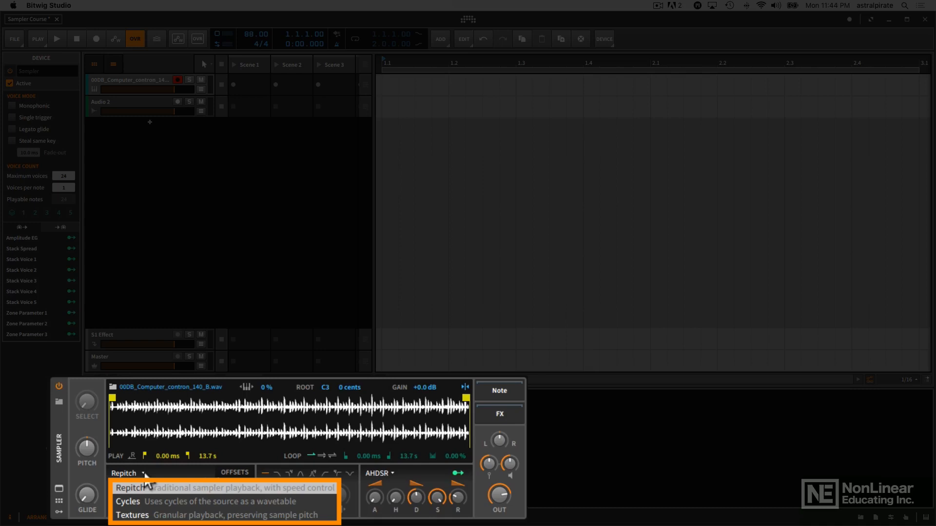
mouse_move(157, 493)
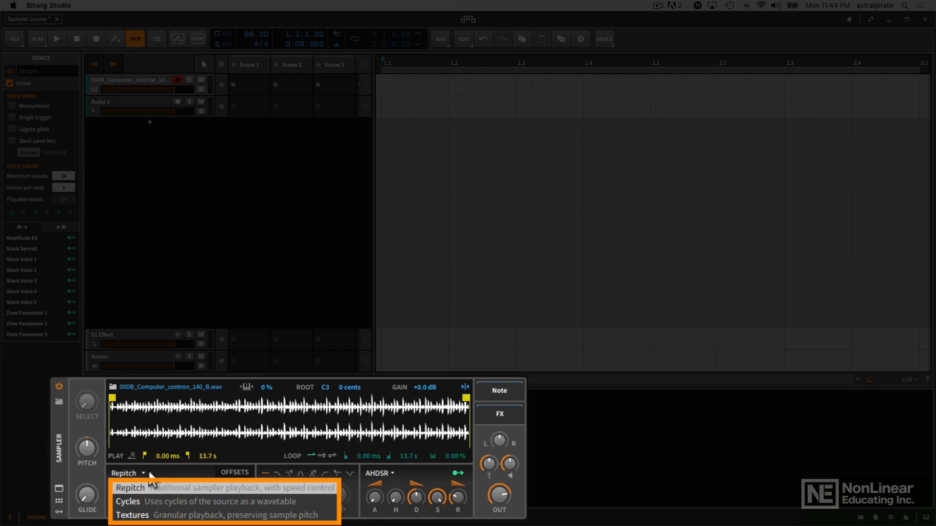
click(128, 502)
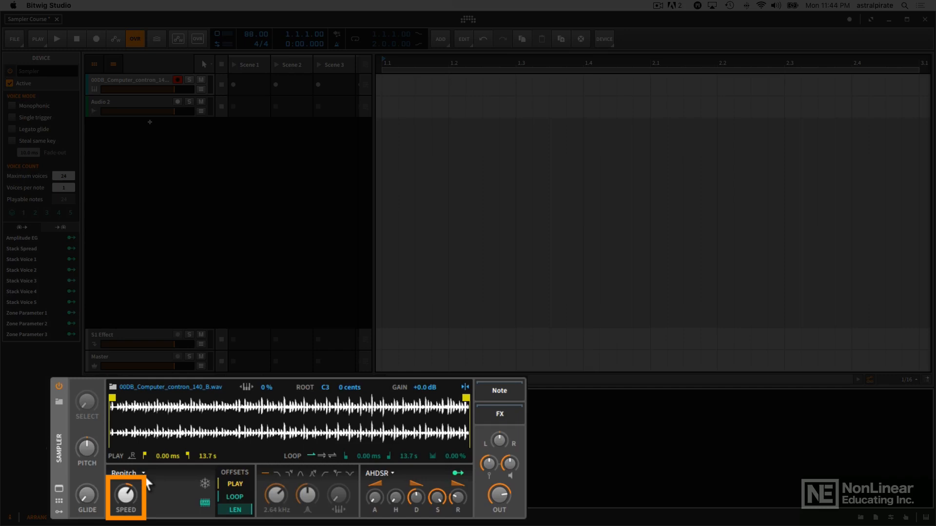
click(127, 473)
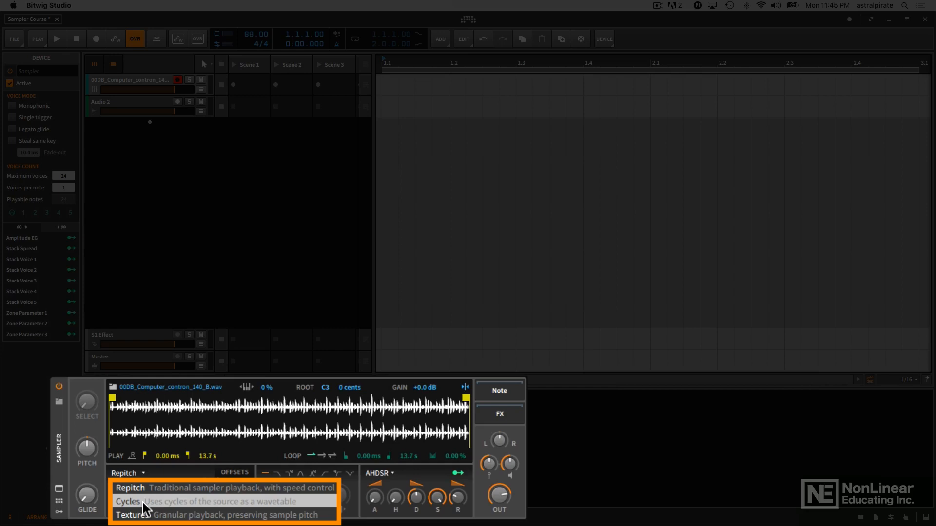
mouse_move(148, 516)
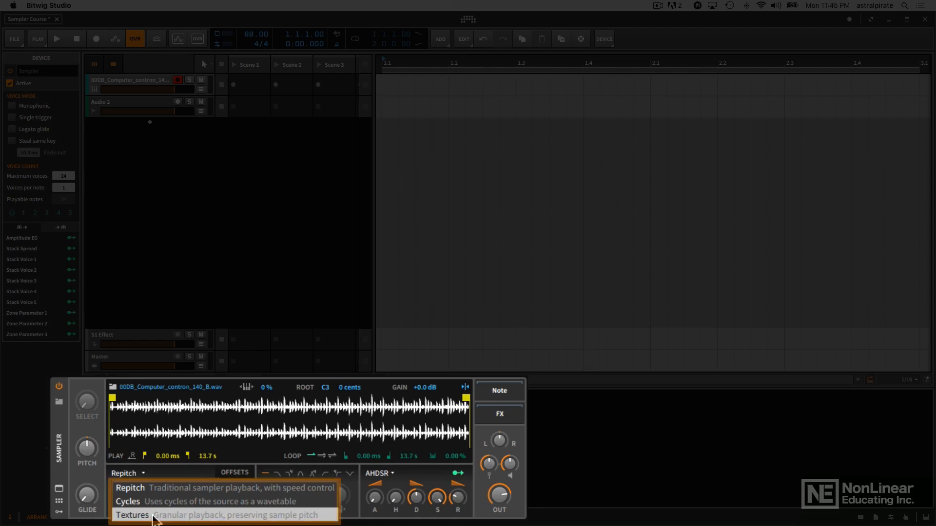
mouse_move(96, 476)
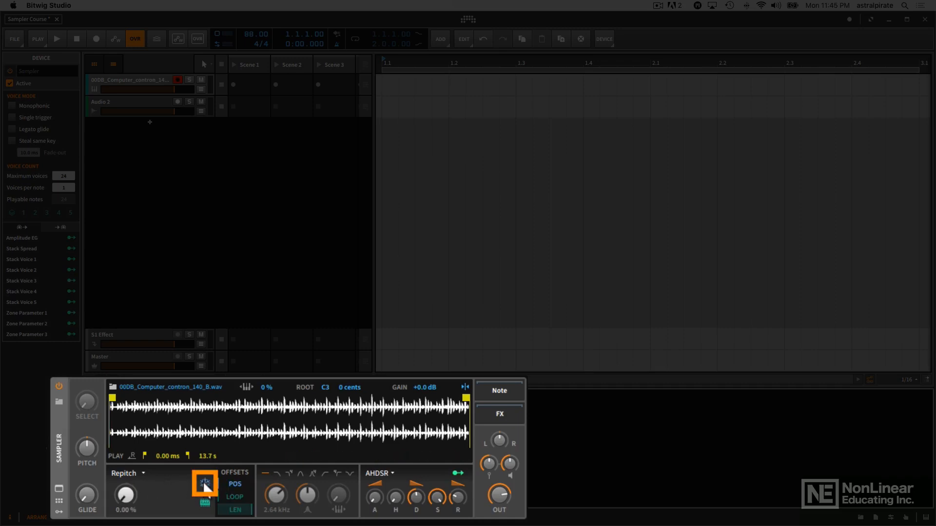
mouse_move(205, 484)
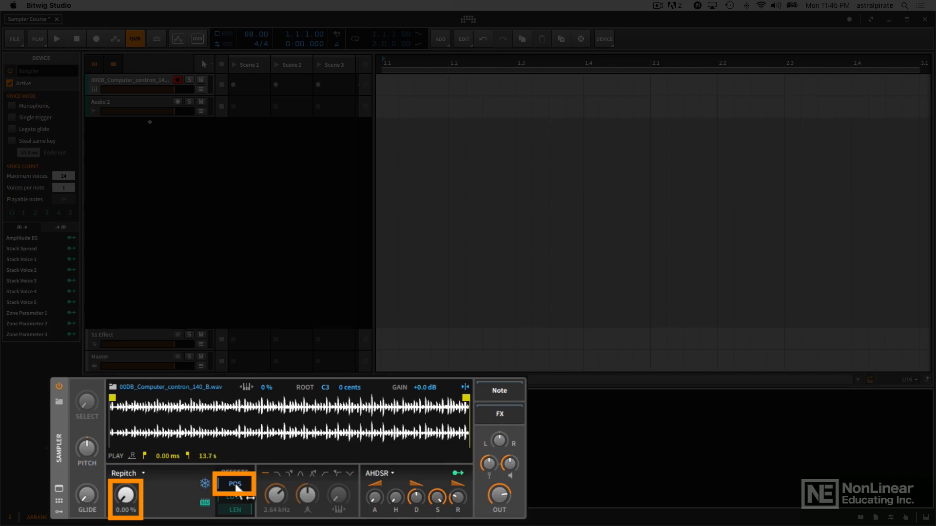
Freeze Sampler playback with the snowflake, making speed 0.00 % and offsets control position.
click(234, 484)
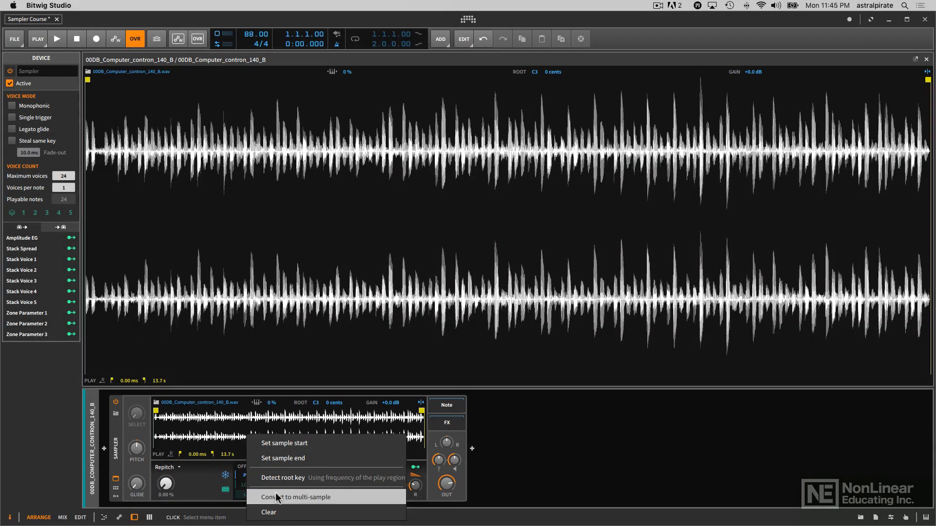
Convert the loaded sample into a multi-sample zone from the waveform's context menu.
click(297, 497)
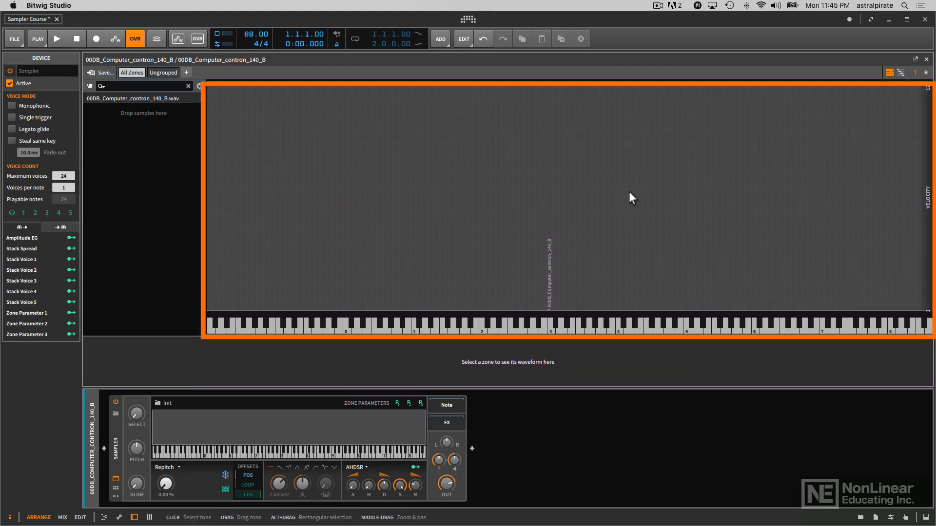
mouse_move(414, 324)
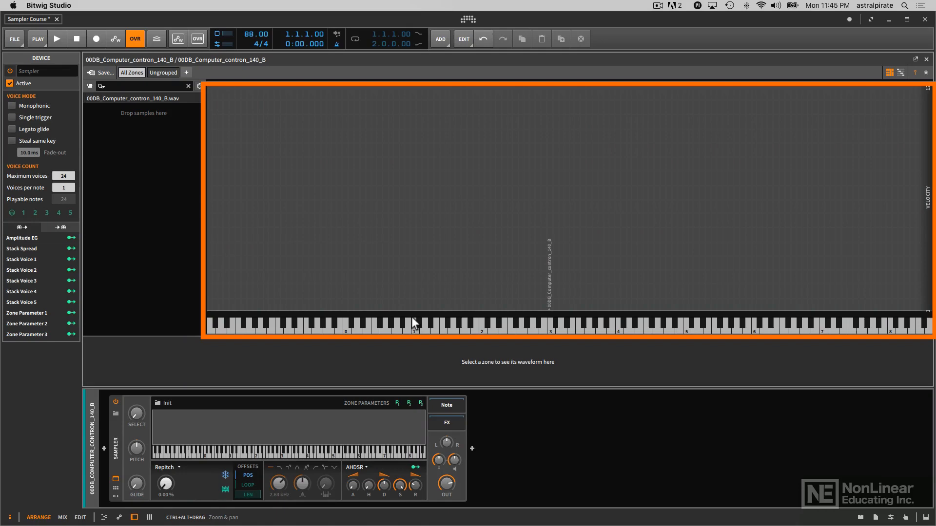
mouse_move(434, 226)
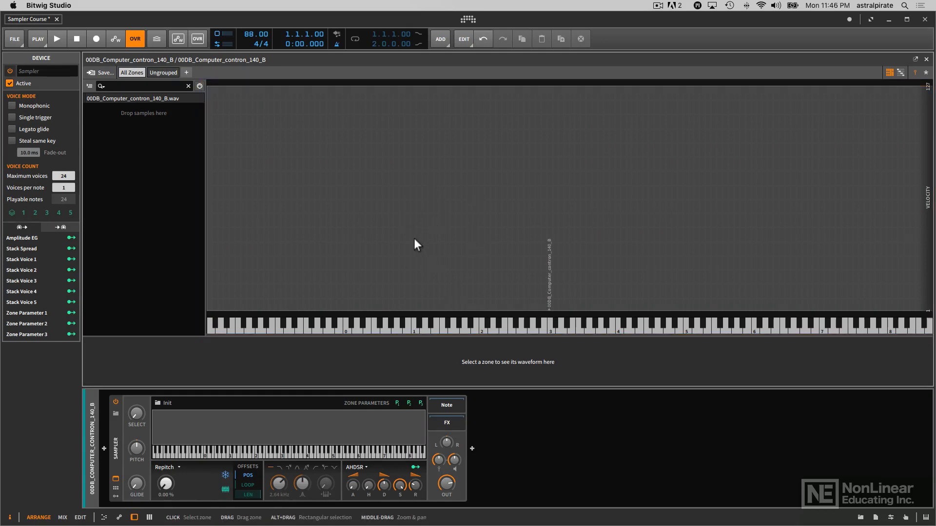
mouse_move(381, 330)
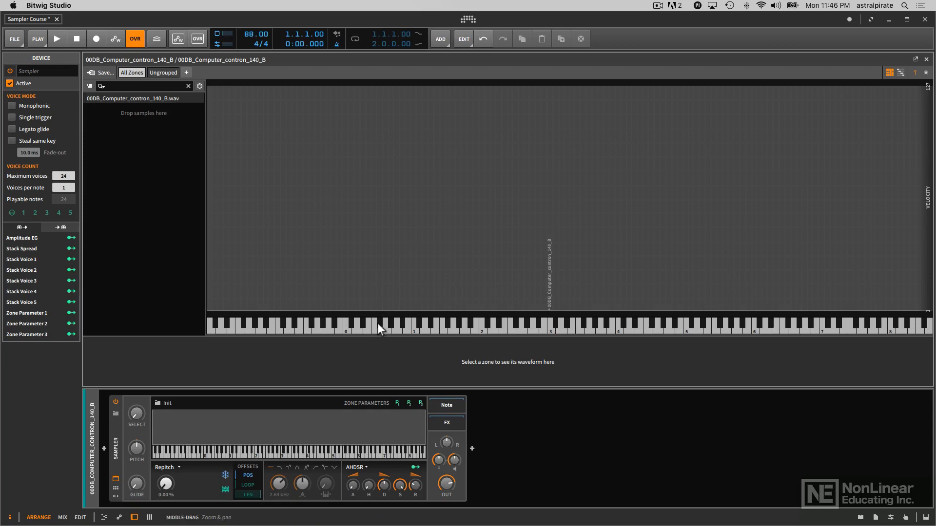
mouse_move(424, 285)
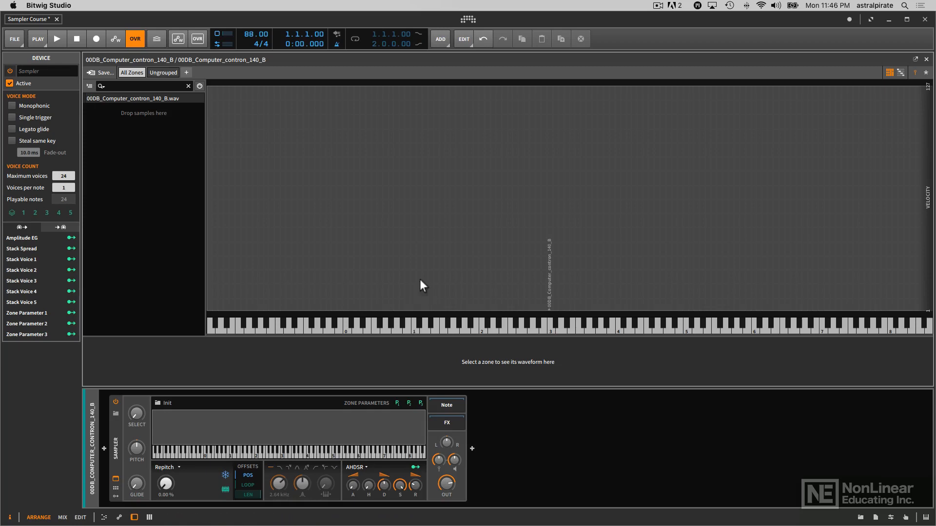